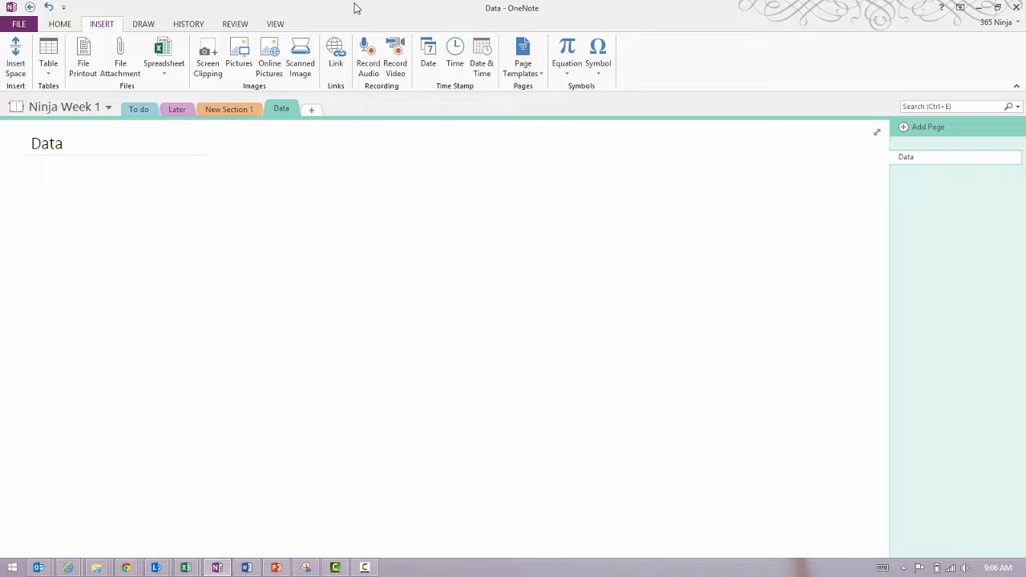
Step: Select the Data page and reach the Insert ribbon's Spreadsheet command
left_click(30, 183)
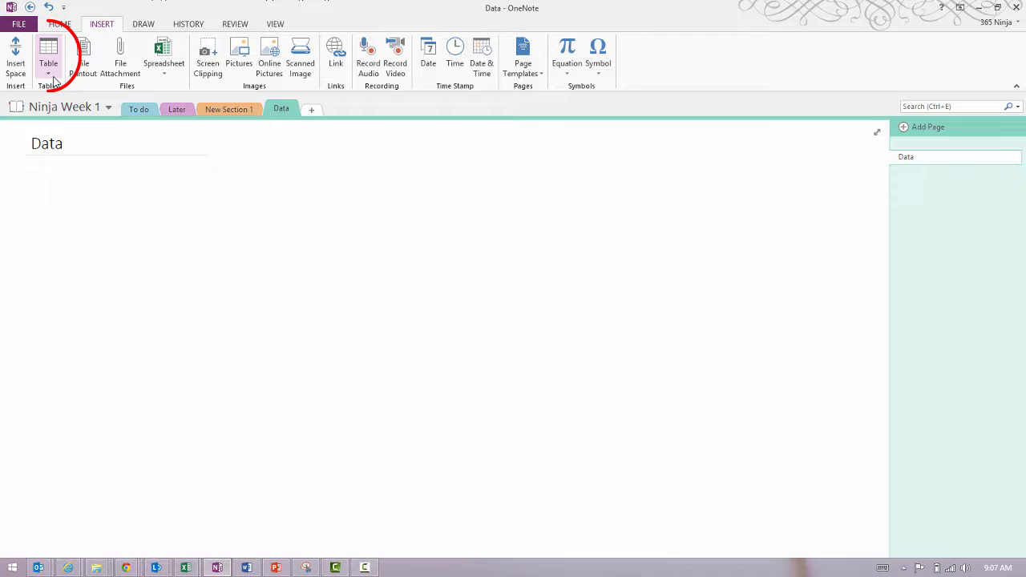
left_click(48, 56)
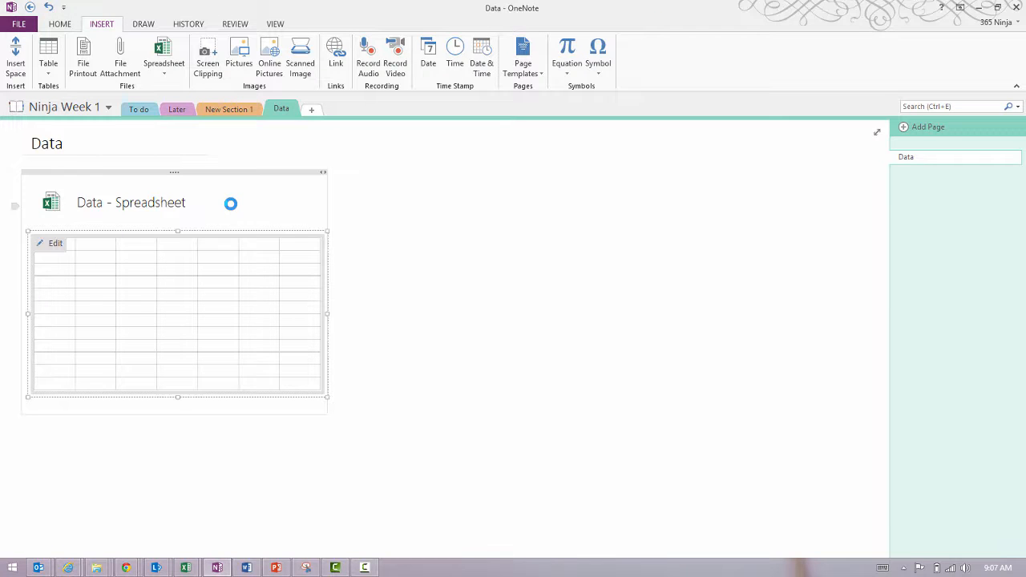
mouse_move(231, 202)
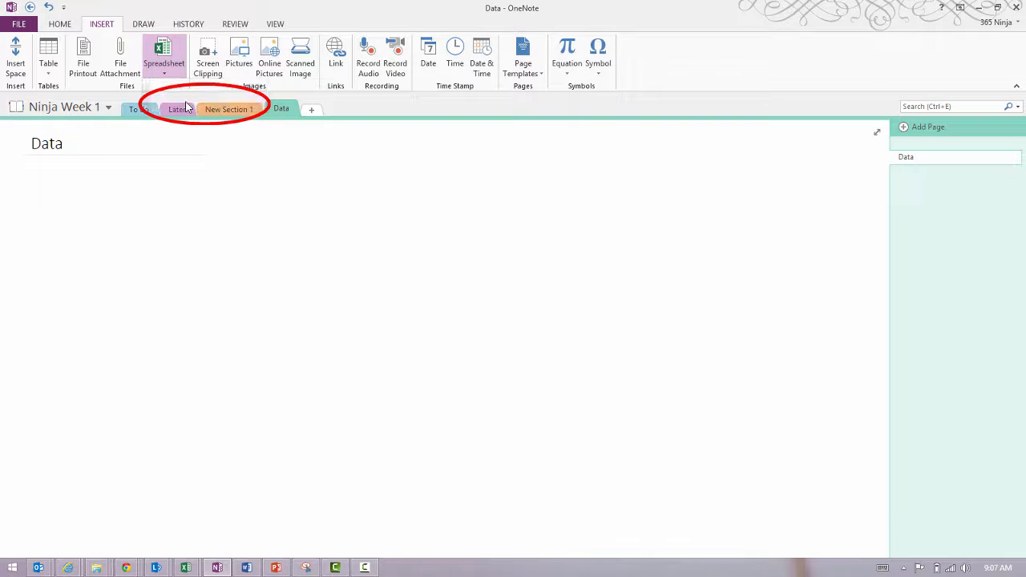
left_click(163, 51)
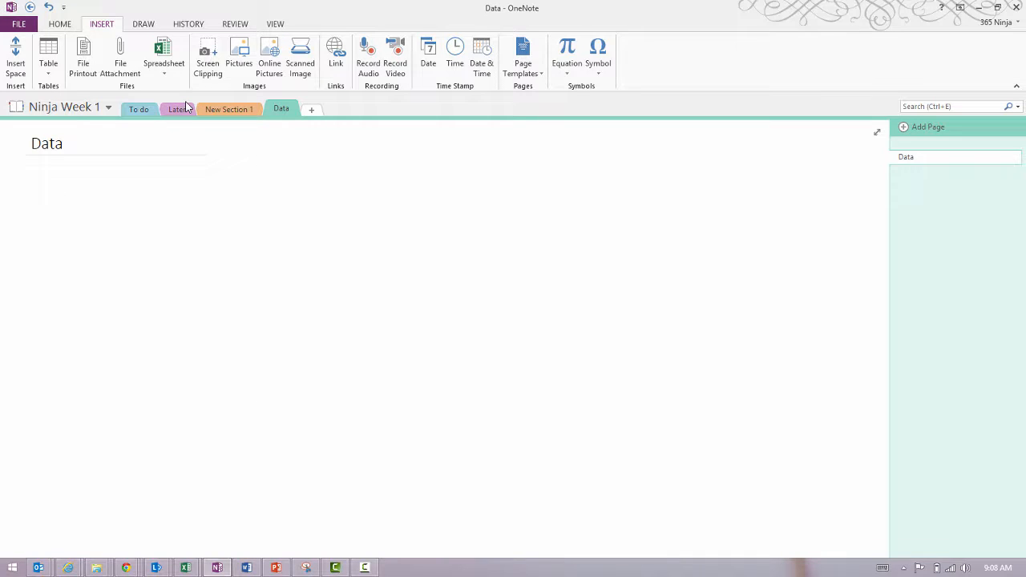
left_click(31, 182)
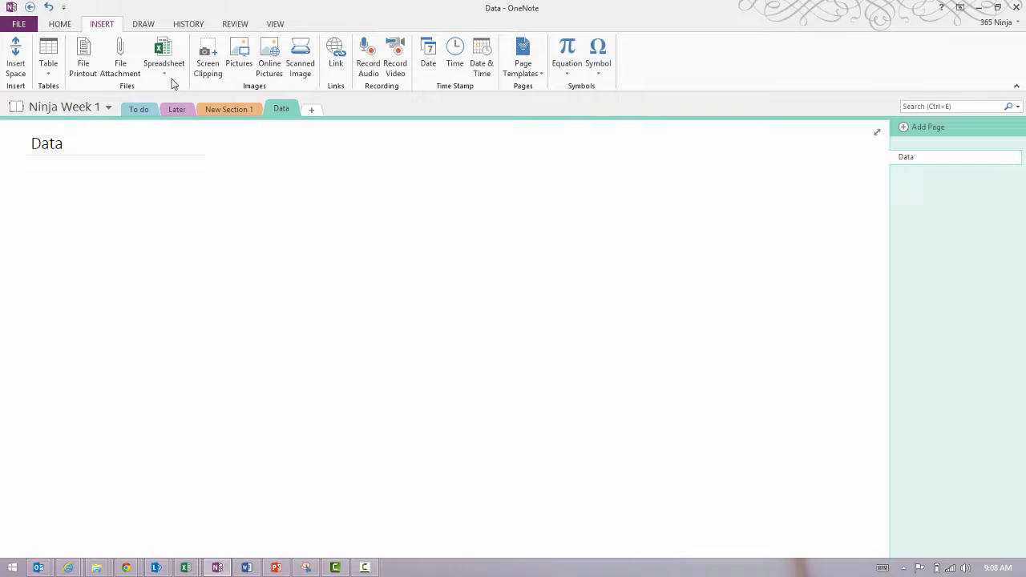
Step: Embed the existing 'Data spreadsheet' Excel file on the page as a spreadsheet
left_click(163, 56)
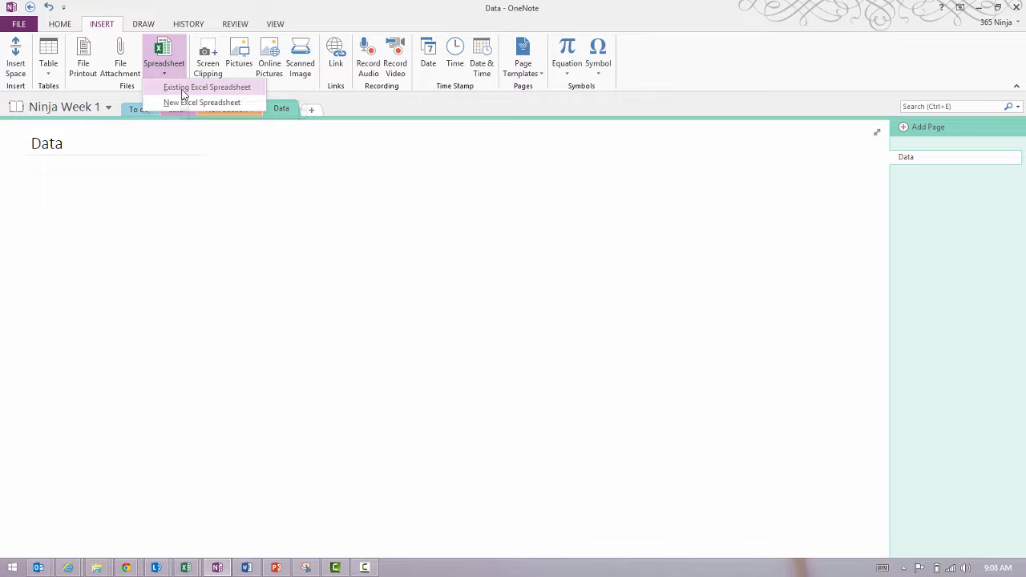
left_click(207, 87)
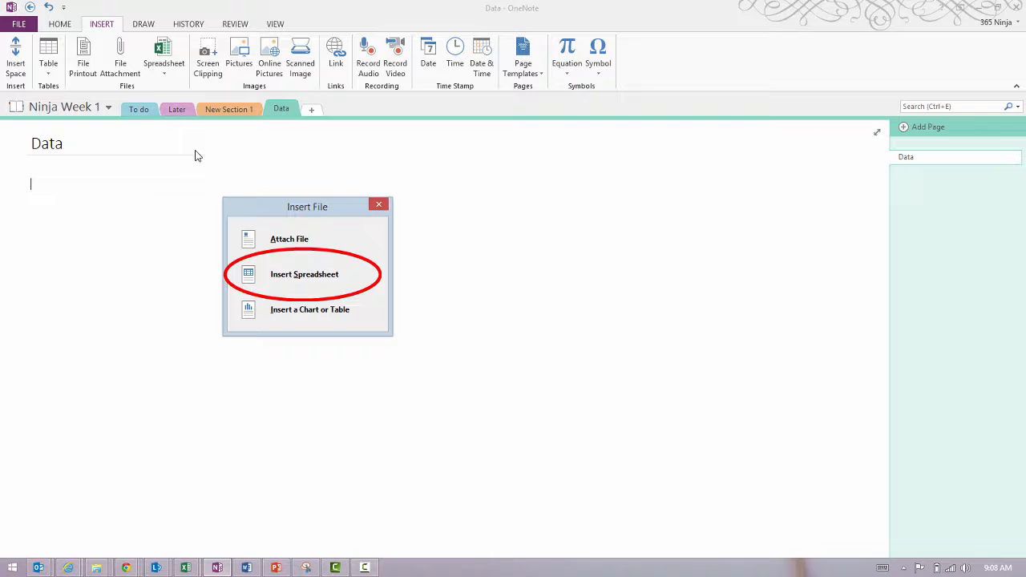
left_click(305, 274)
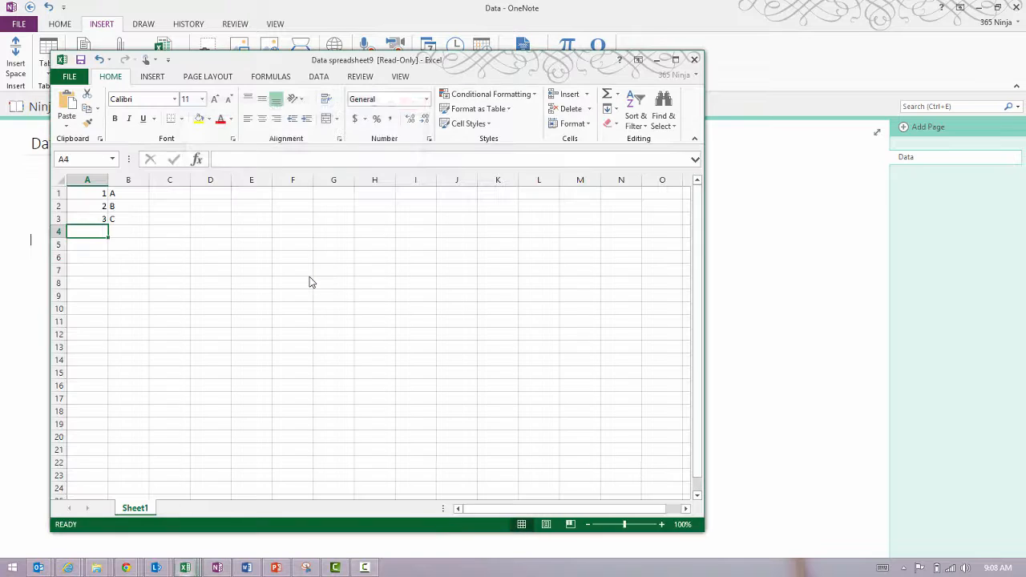